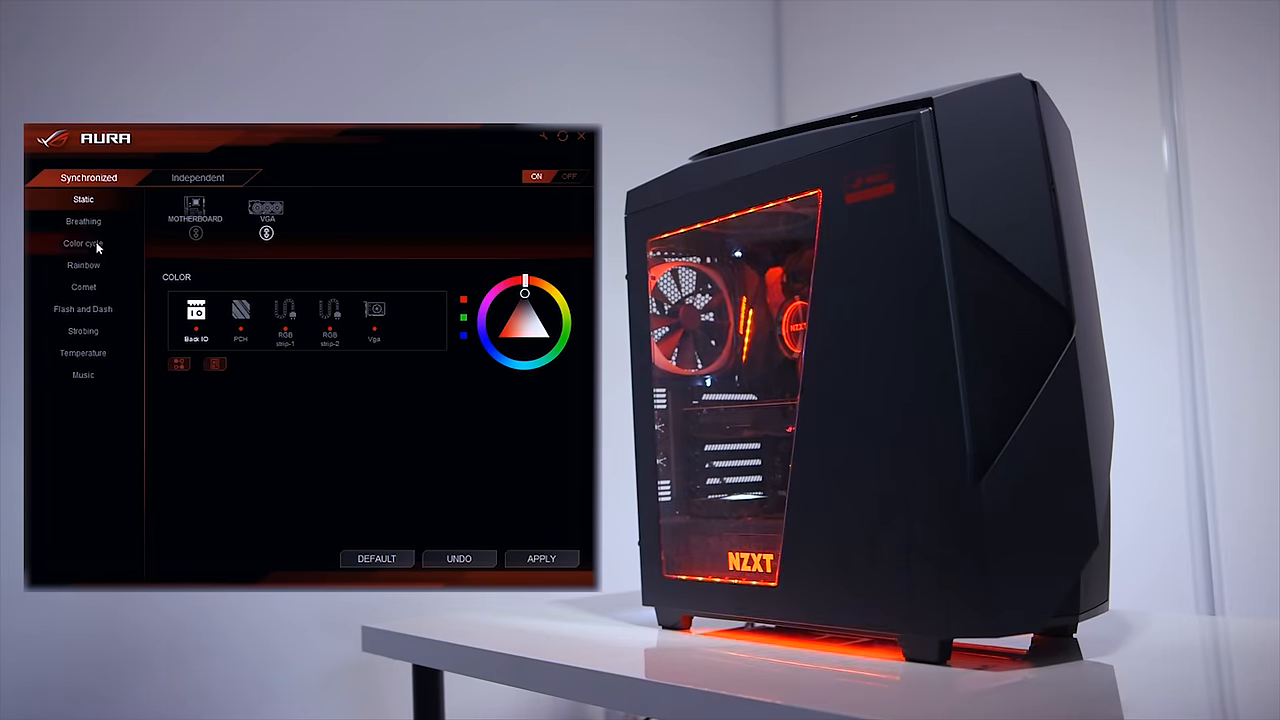
Step: Cycle the synchronized lighting through Breathing and Rainbow to Flash and Dash, turning the case green
click(83, 221)
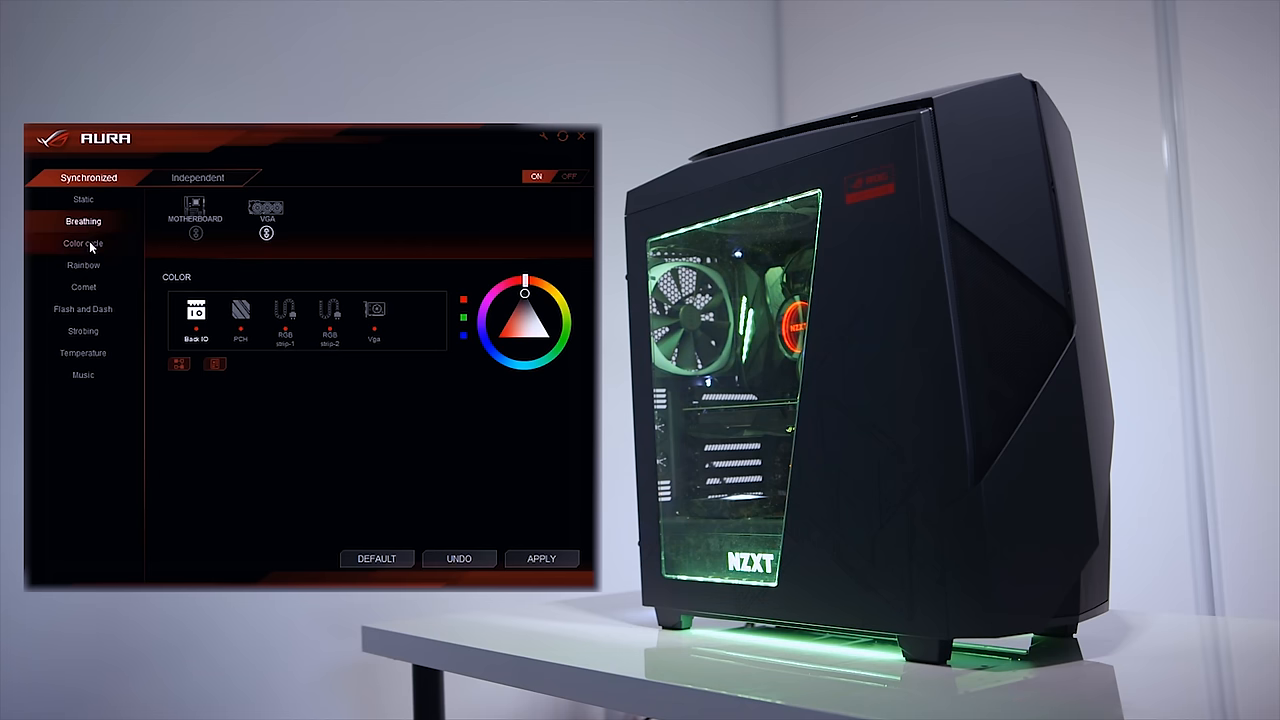
click(83, 265)
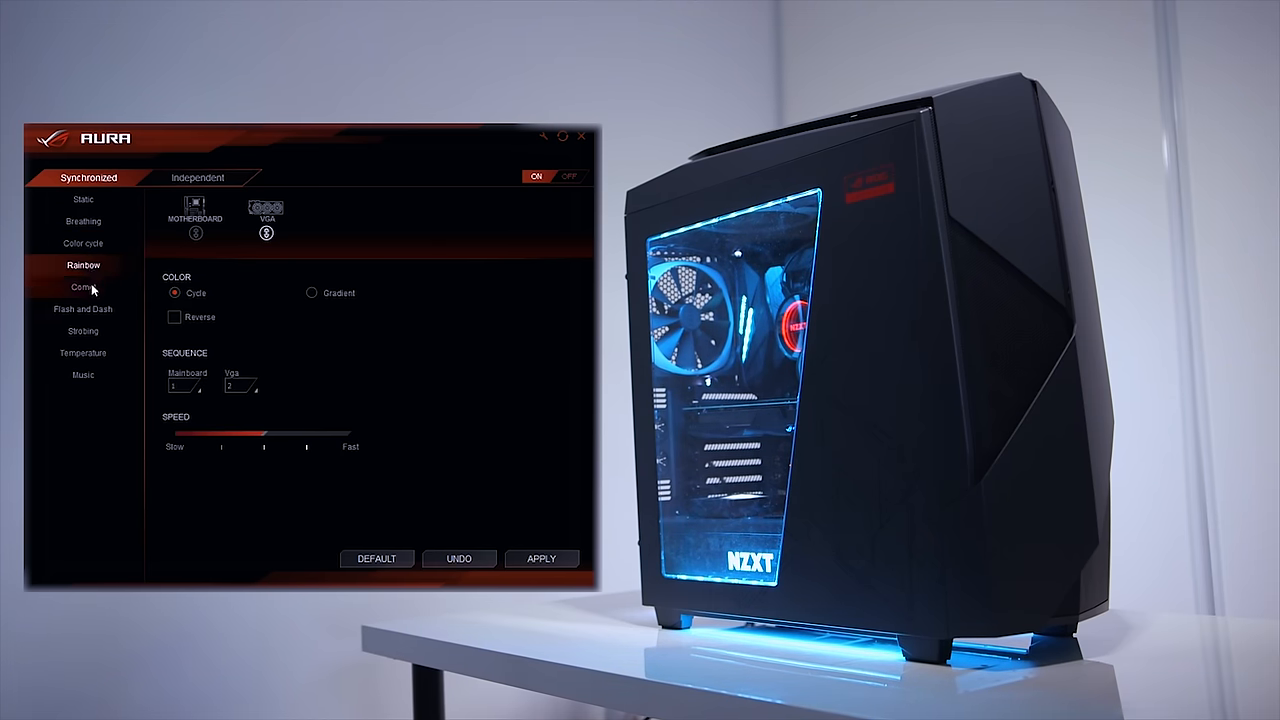
click(82, 308)
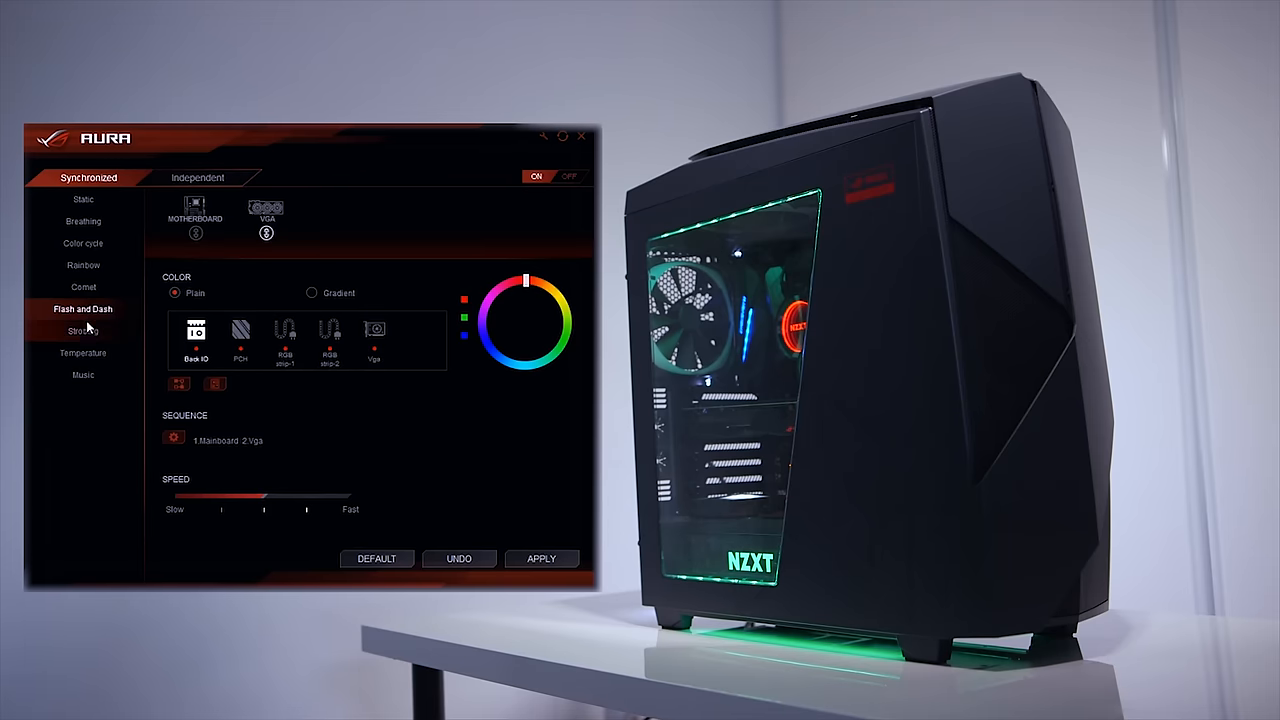
Step: Preview Strobing/Temperature and Music modes, then return the lighting to Static so the case glows steady red
click(82, 353)
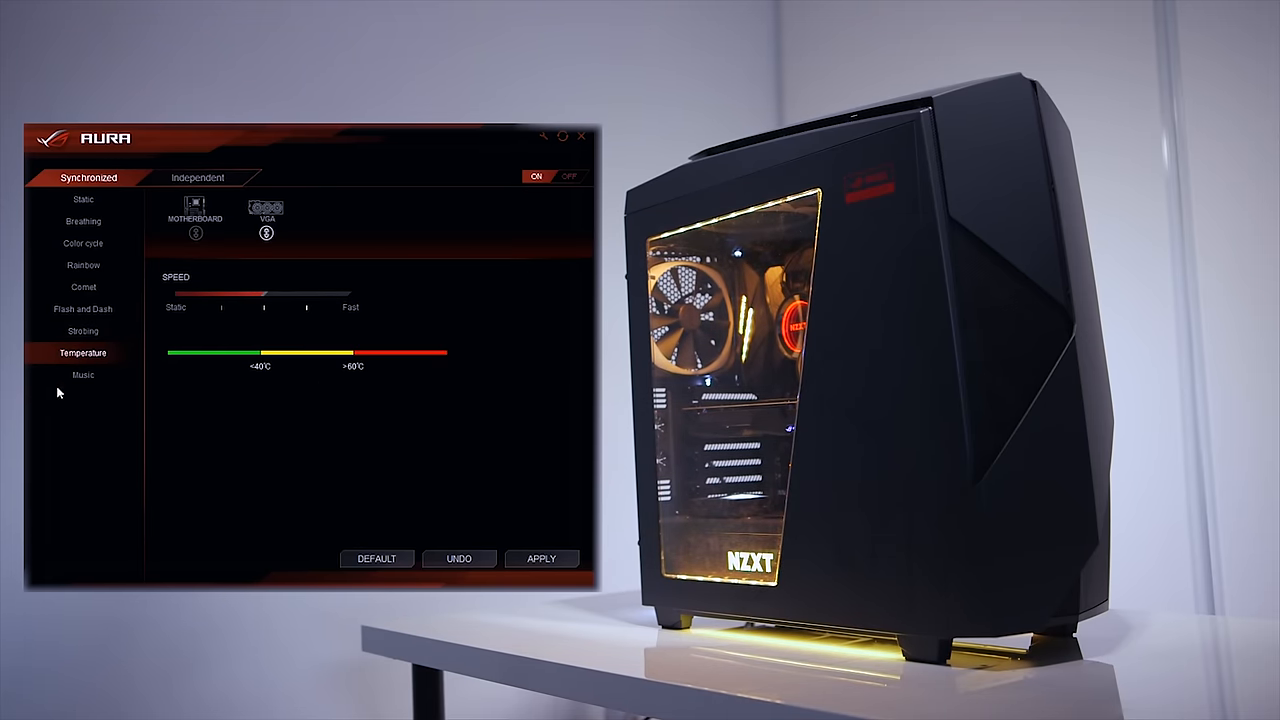
click(83, 374)
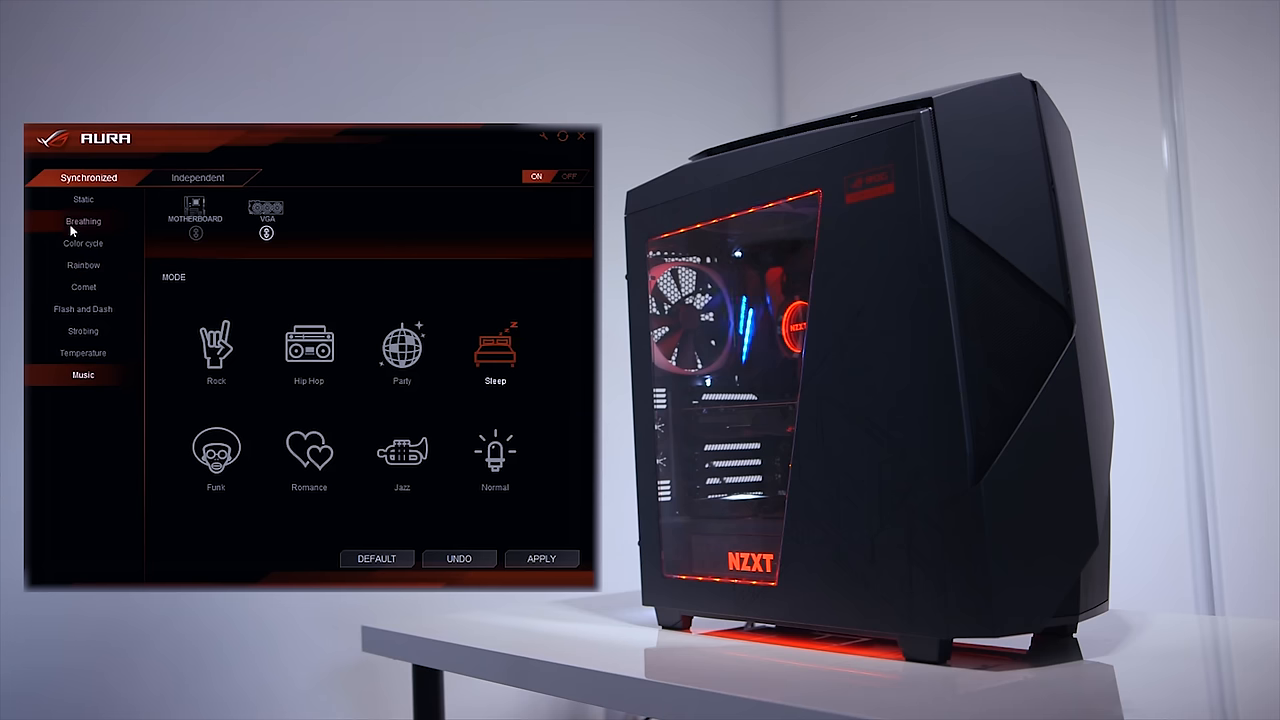
click(83, 199)
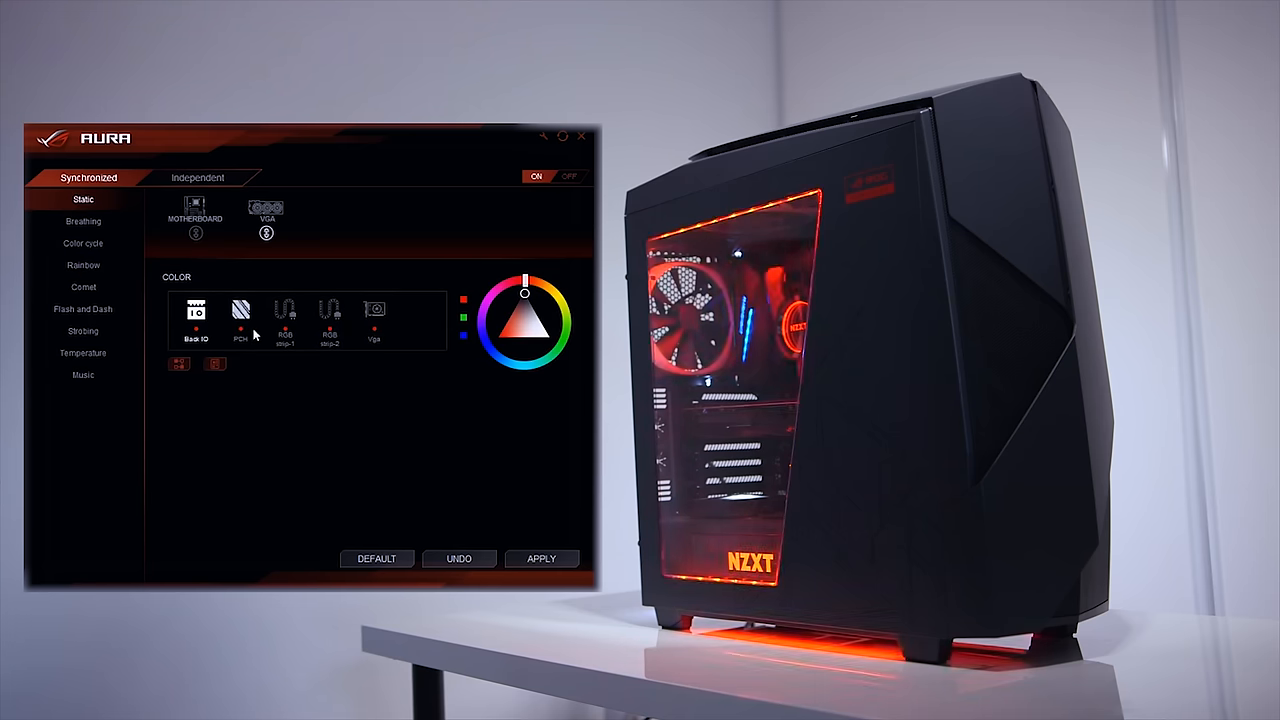